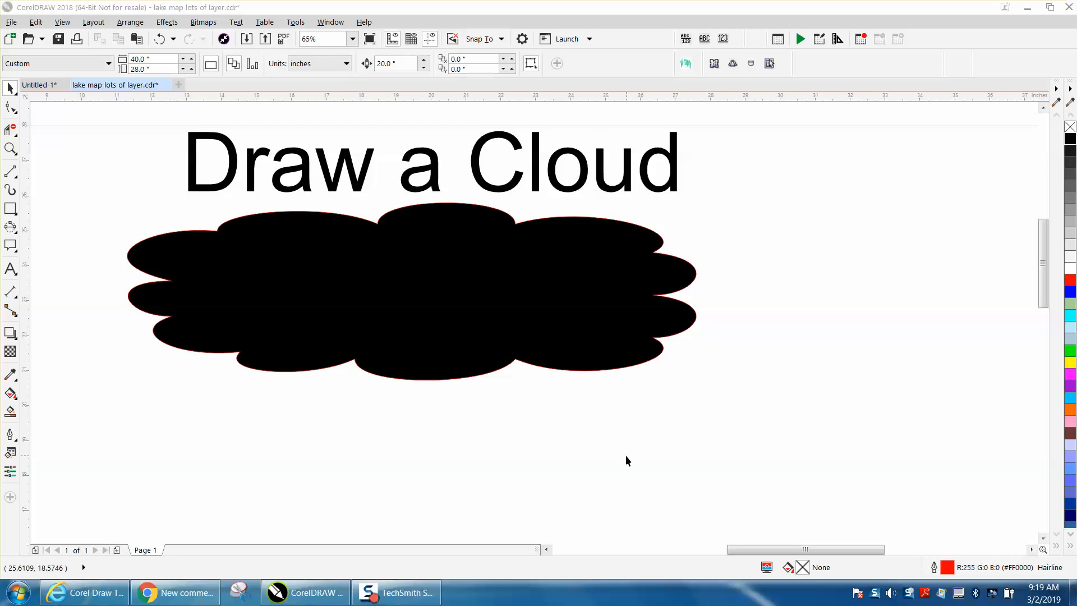
{"action": "mouse_move", "coordinate": [626, 457]}
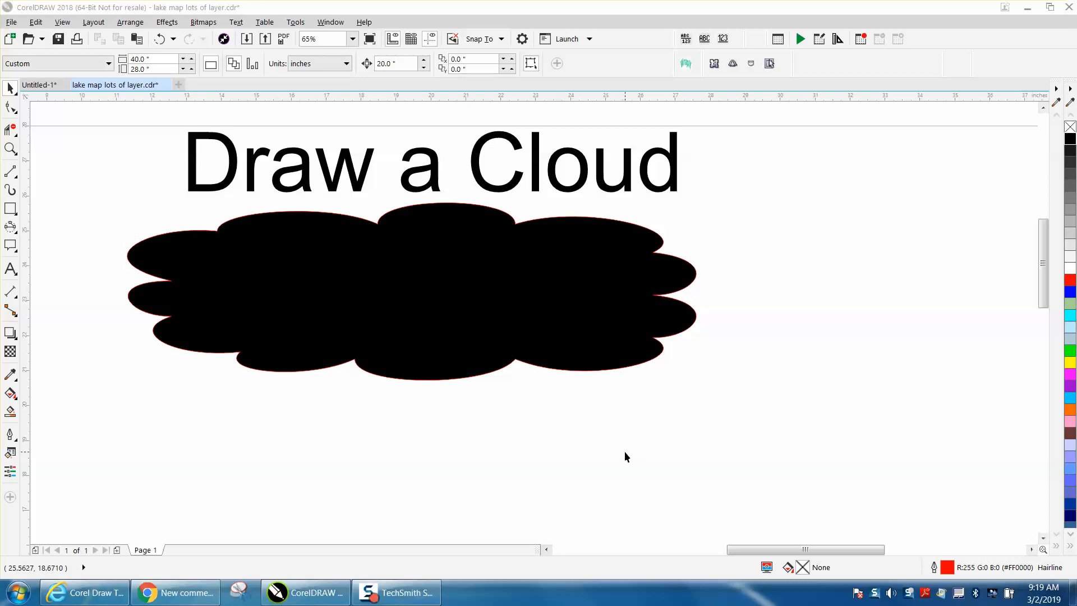
{"action": "mouse_move", "coordinate": [330, 235]}
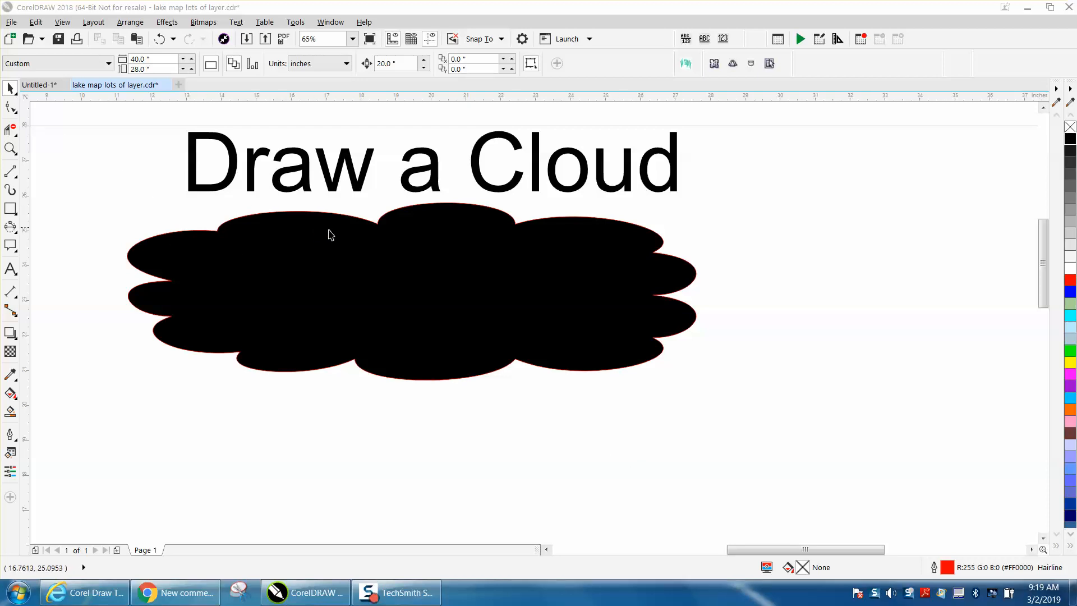
{"action": "mouse_move", "coordinate": [473, 296]}
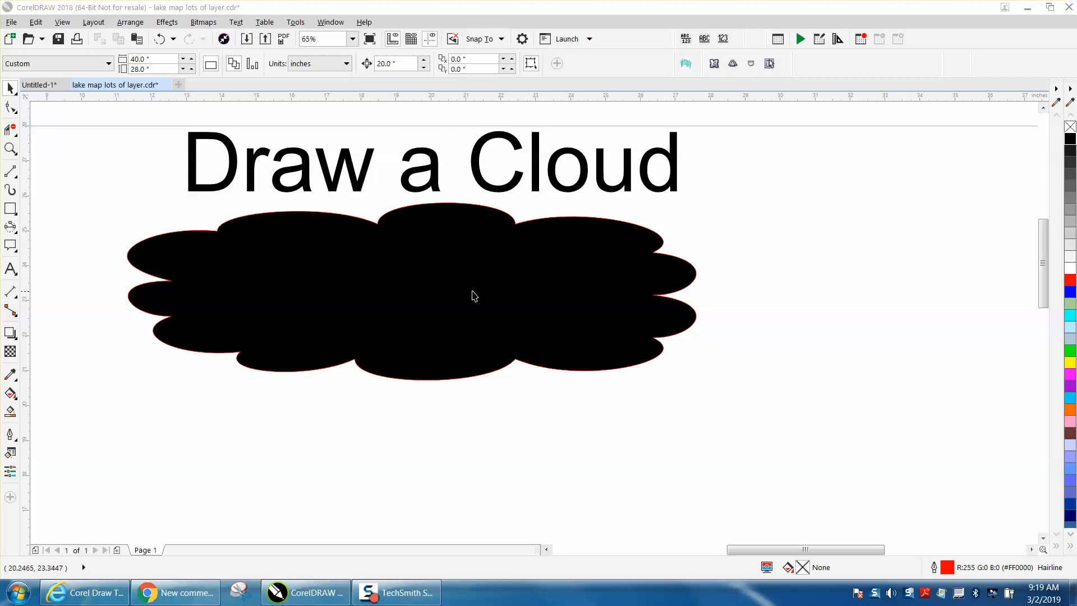
Step: Scale the black cloud to about 62% width and place it right, beneath the title
{"action": "right_click", "coordinate": [475, 297]}
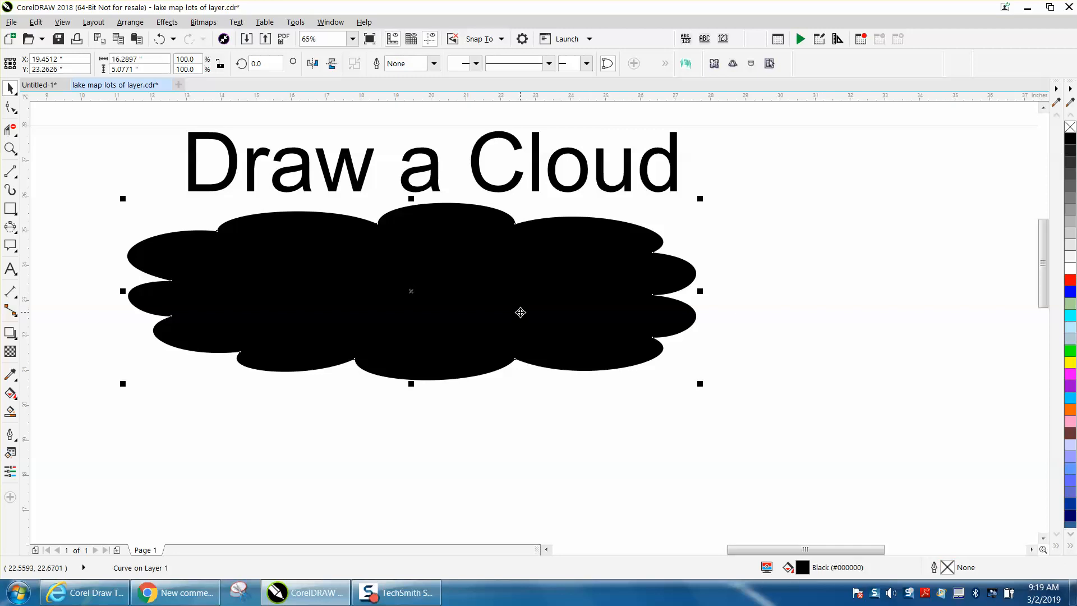
{"action": "left_click_drag", "start_coordinate": [411, 290], "coordinate": [543, 295]}
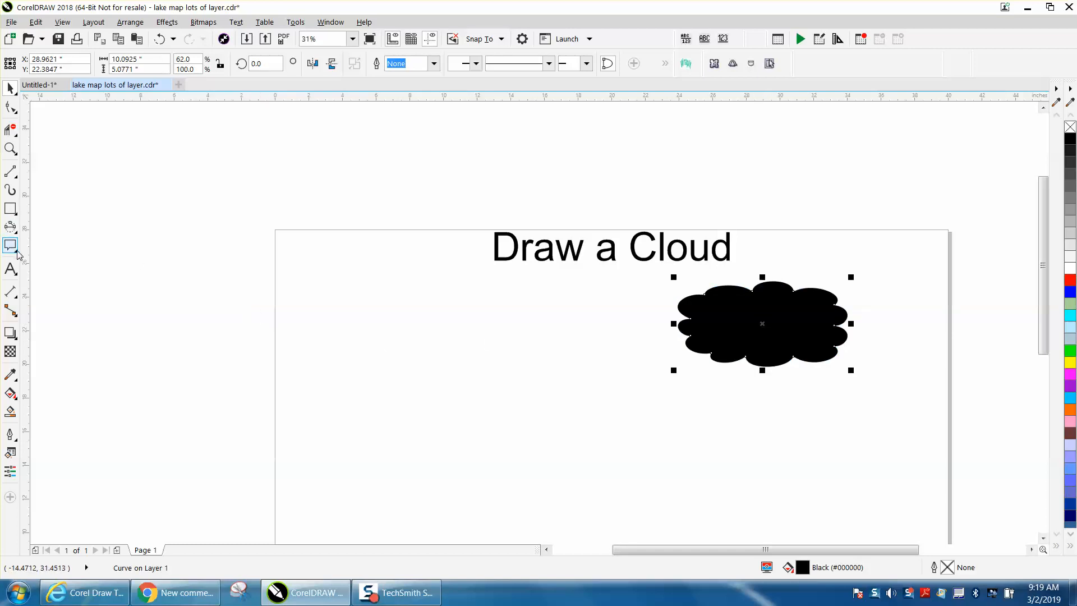
{"action": "left_click", "coordinate": [10, 244]}
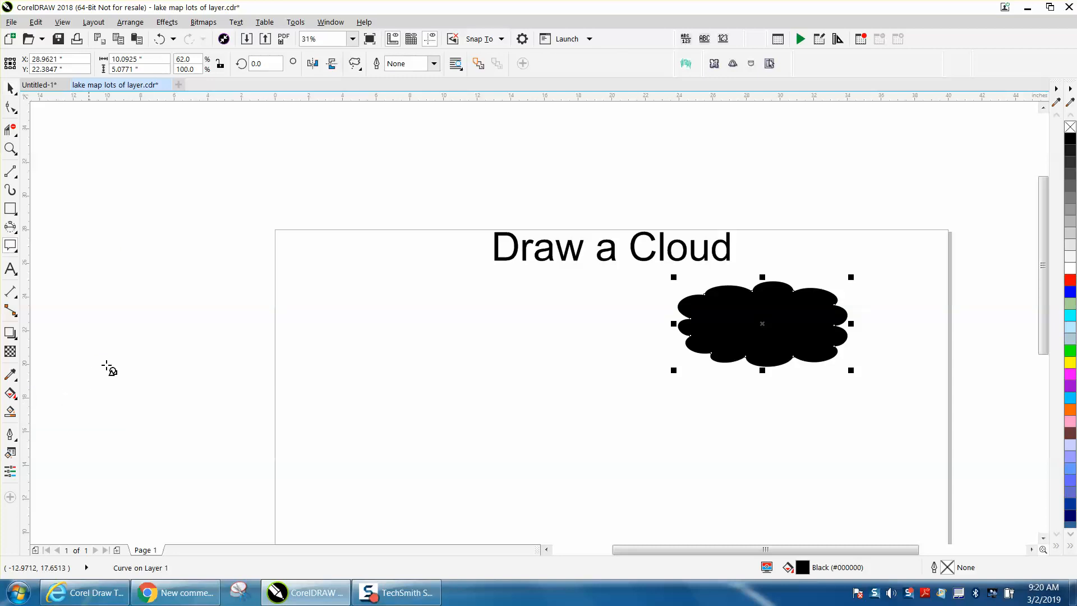
Step: Draw a thought-bubble callout outline, about 12 by 7 inches, at the lower left
{"action": "left_click", "coordinate": [354, 63]}
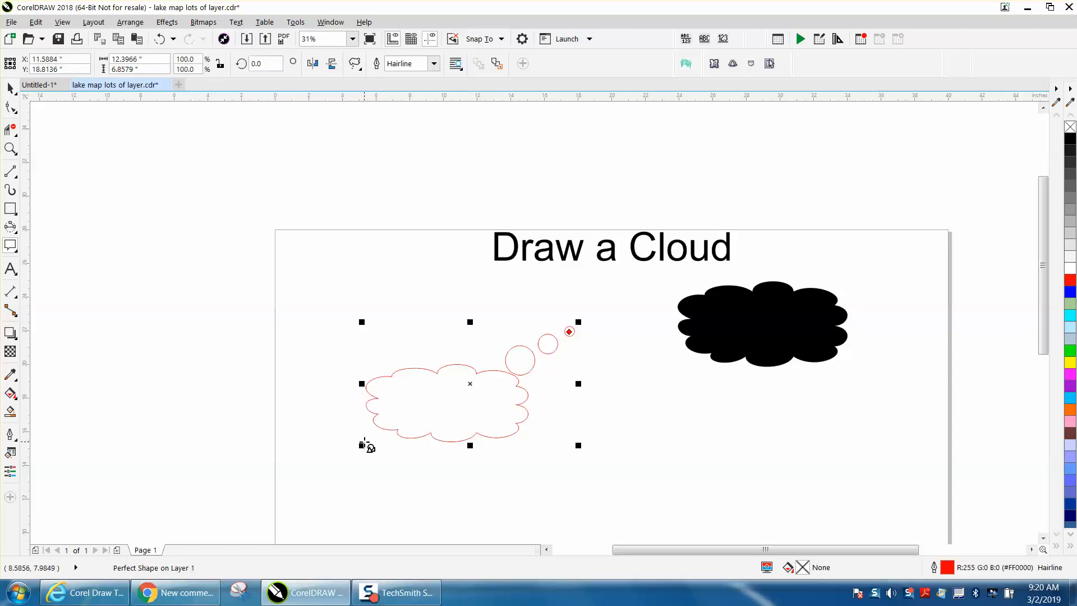
Step: Convert the callout to curves via Arrange so its trailing bubbles can be removed
{"action": "left_click", "coordinate": [131, 22]}
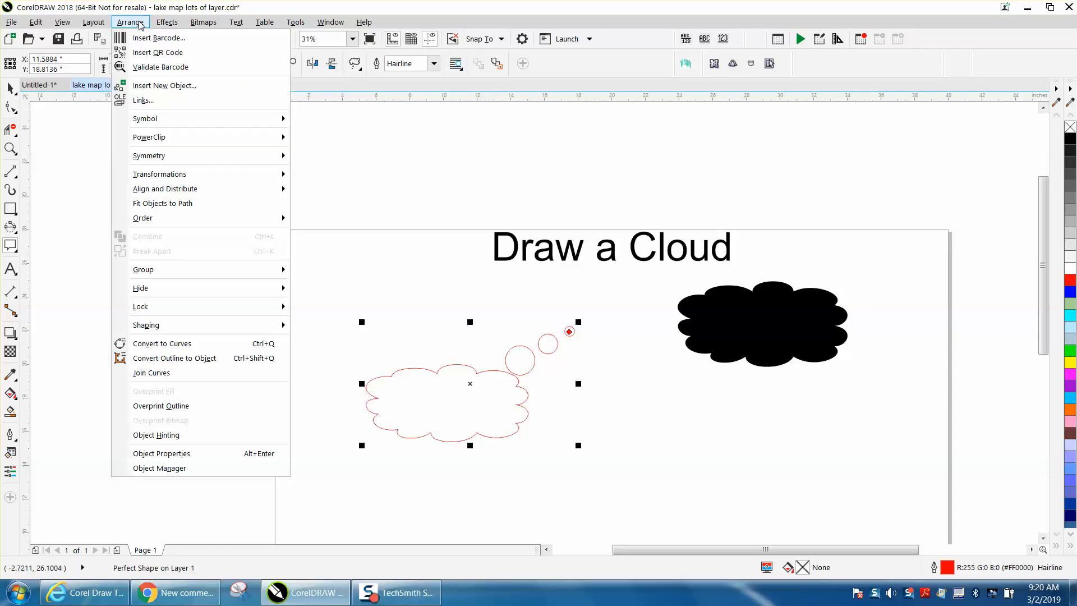
{"action": "mouse_move", "coordinate": [174, 358]}
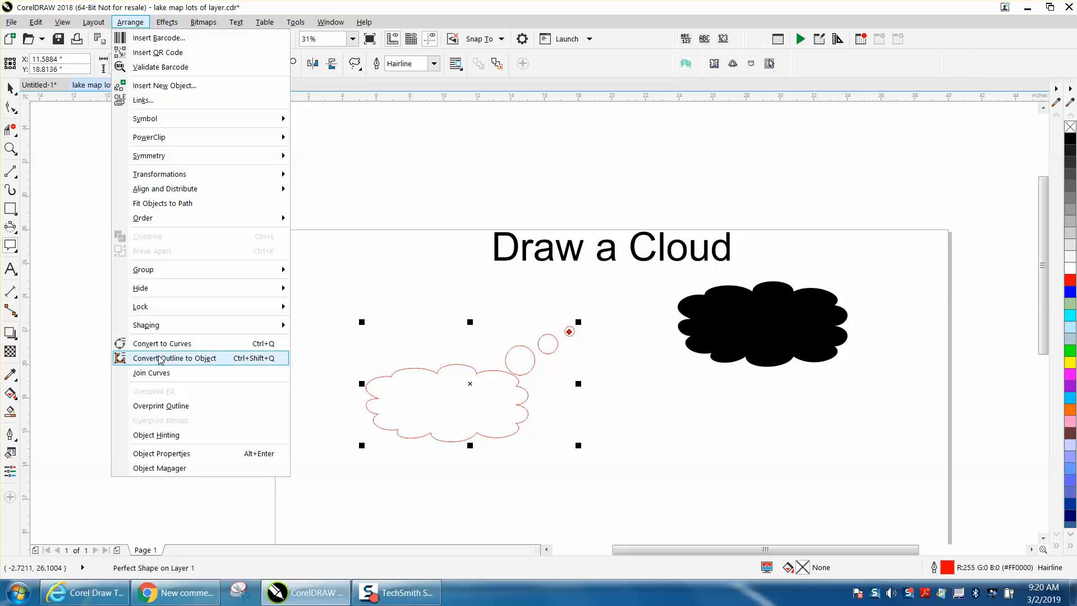
{"action": "left_click", "coordinate": [162, 343]}
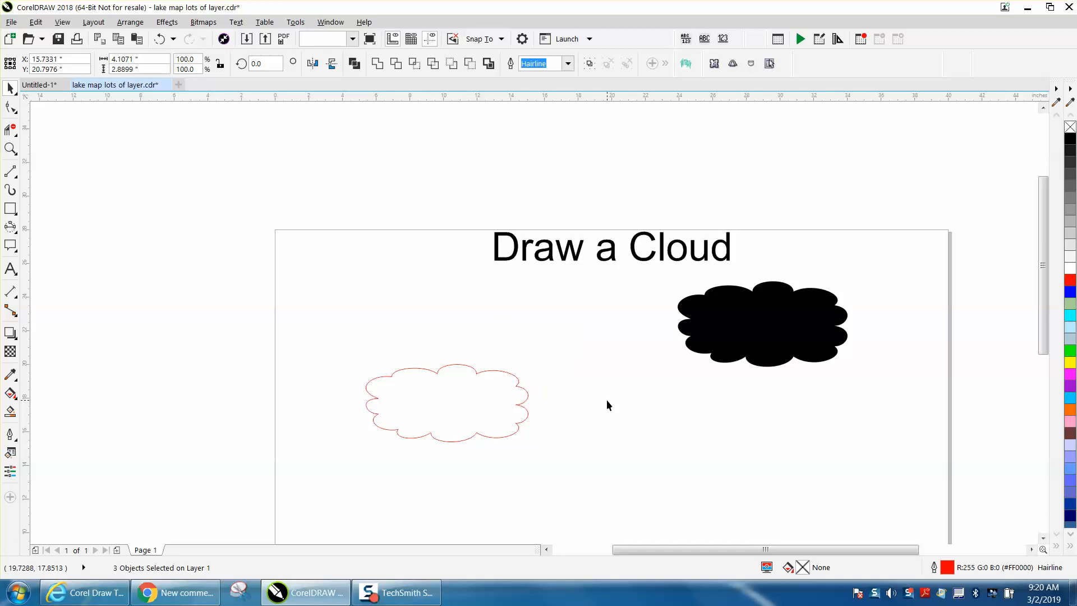
Step: Rotate the selected cloud outline curve 180 degrees
{"action": "left_click", "coordinate": [446, 403]}
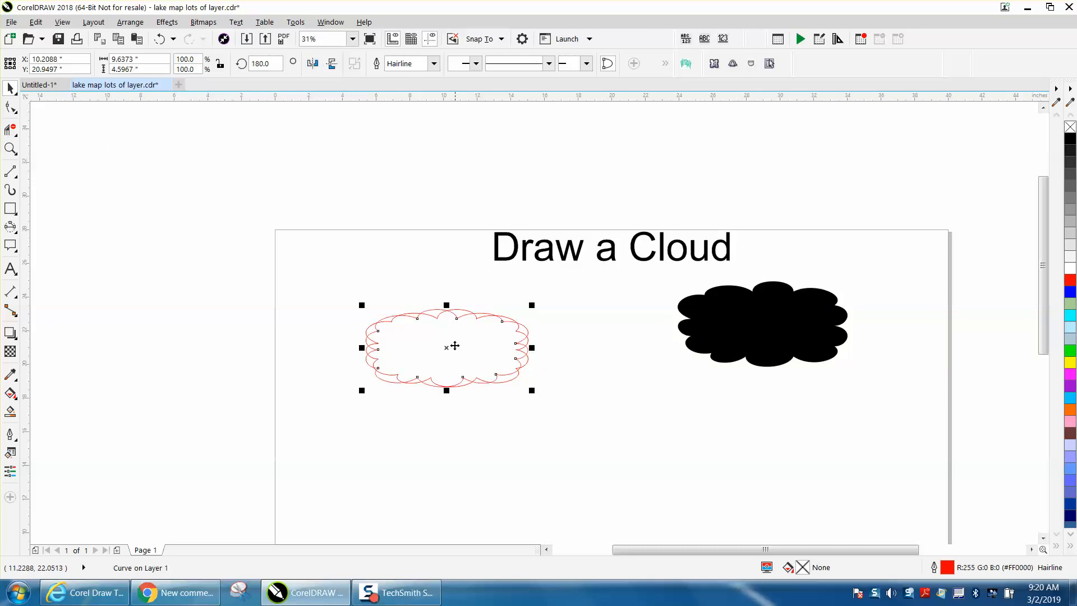
Step: Overlap a duplicate cloud at lower right and weld both into a light-grey shape
{"action": "left_click_drag", "start_coordinate": [453, 346], "coordinate": [479, 395]}
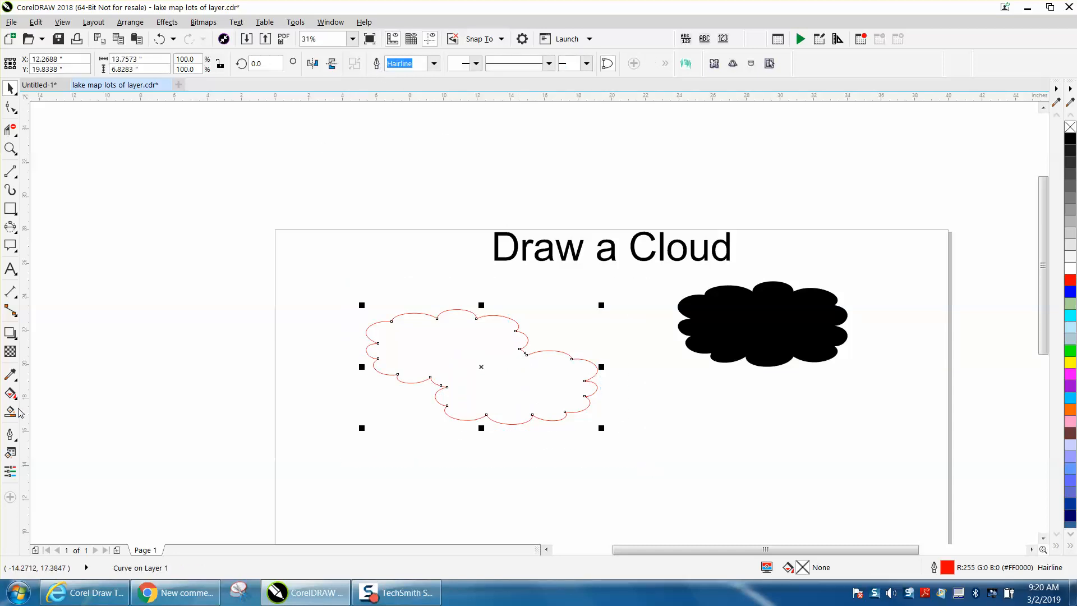
{"action": "left_click", "coordinate": [482, 367]}
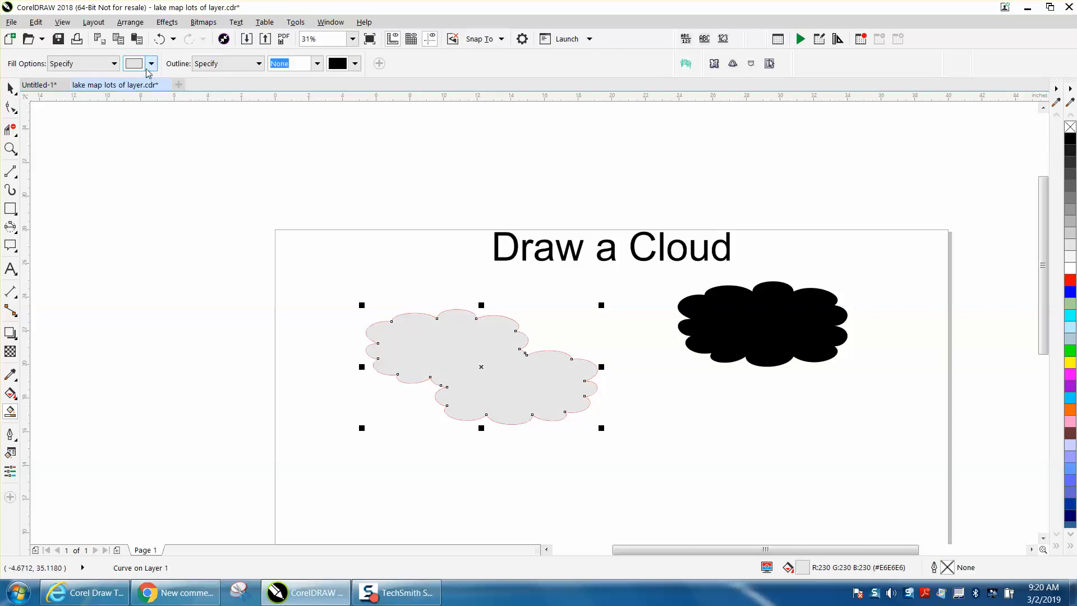
Step: Give the merged cloud a solid Black fill from the named palette
{"action": "left_click", "coordinate": [150, 63]}
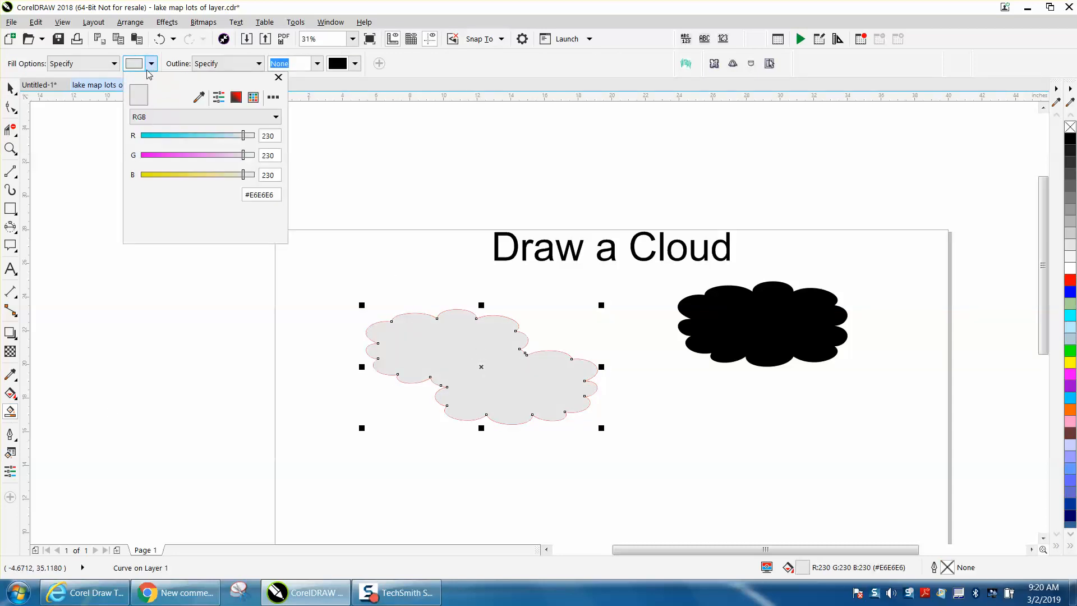
{"action": "mouse_move", "coordinate": [153, 63]}
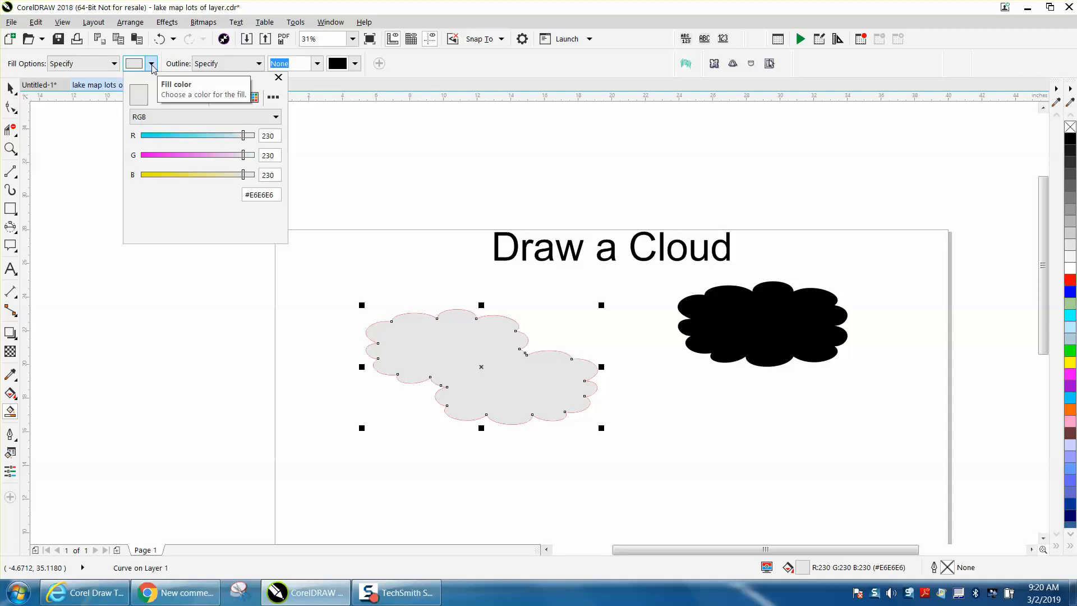
{"action": "left_click", "coordinate": [254, 97]}
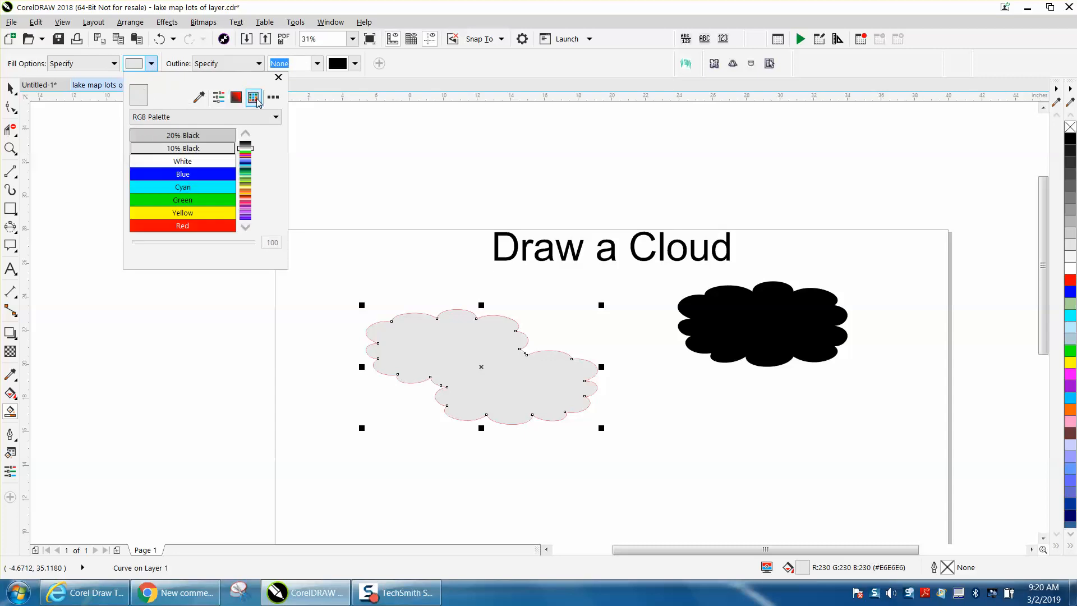
{"action": "left_click", "coordinate": [245, 134]}
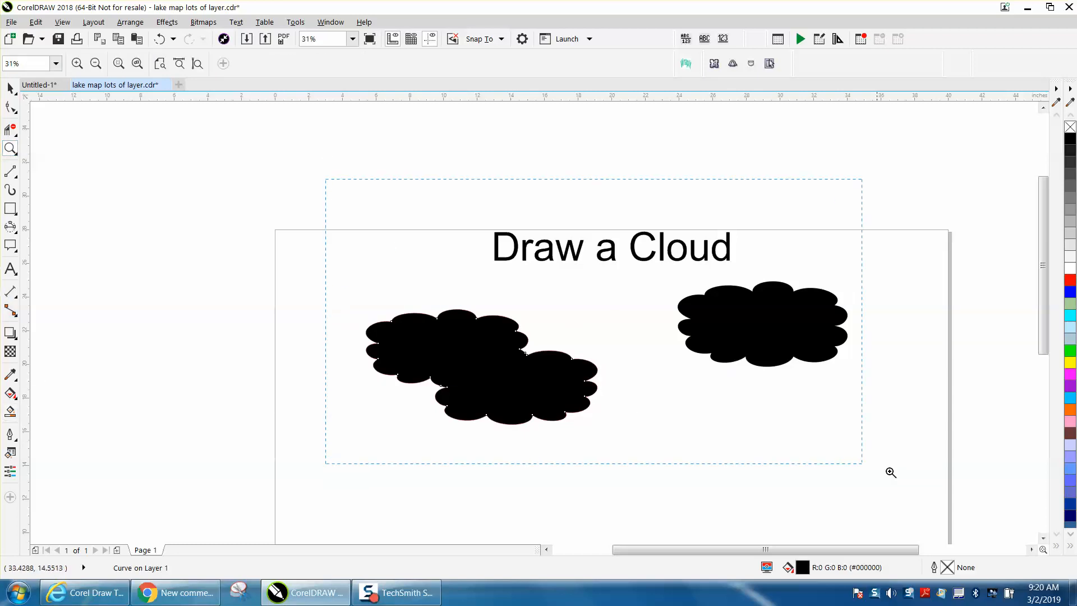
Step: Scale the welded black cloud's height to 68.4%, about 4.7 inches tall
{"action": "left_click", "coordinate": [891, 472]}
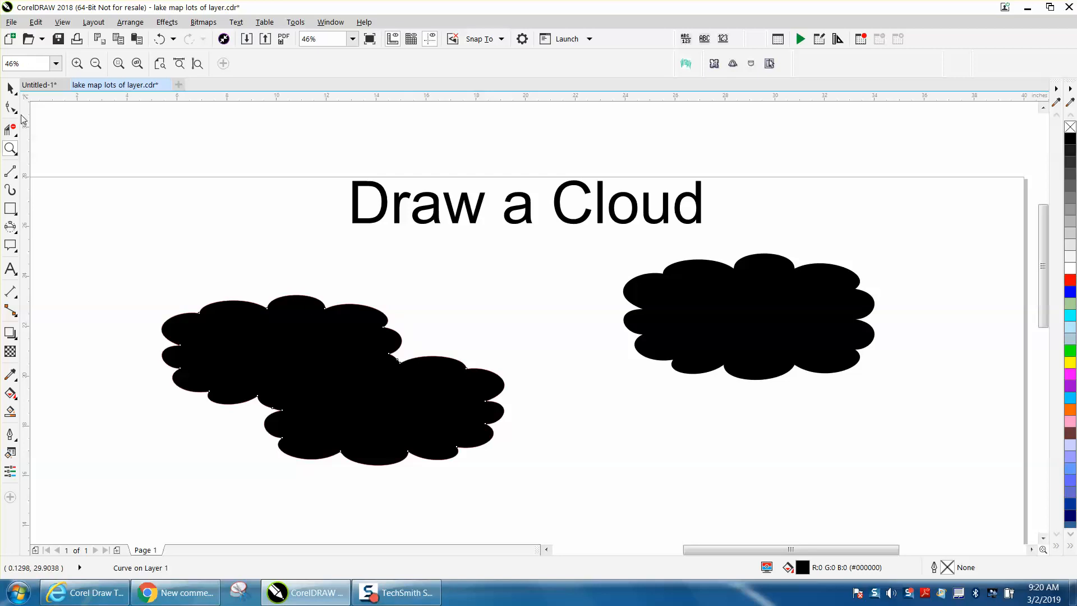
{"action": "left_click", "coordinate": [333, 379]}
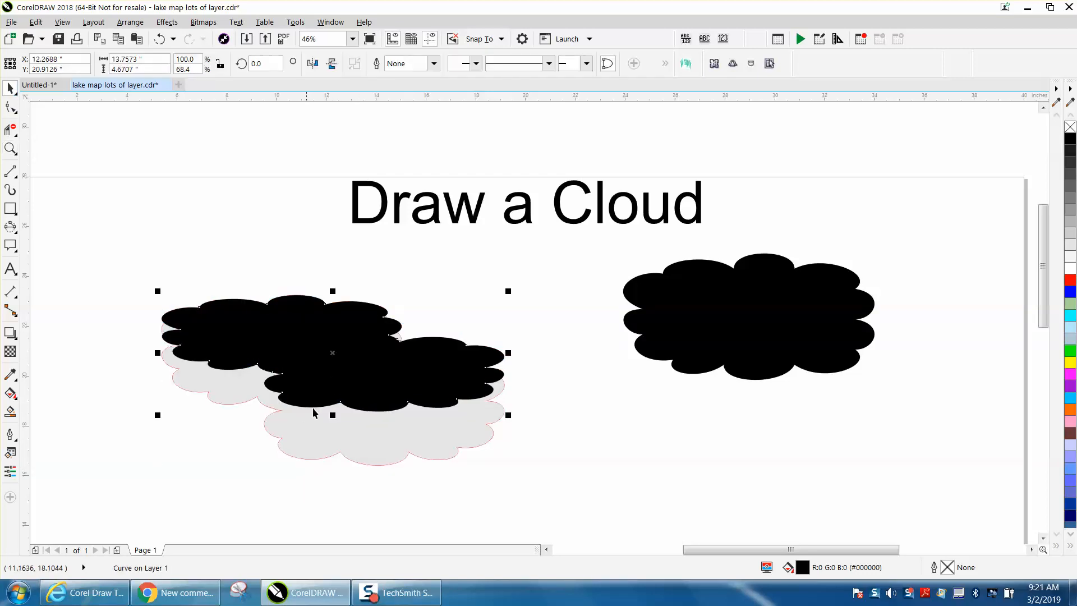
{"action": "mouse_move", "coordinate": [335, 334]}
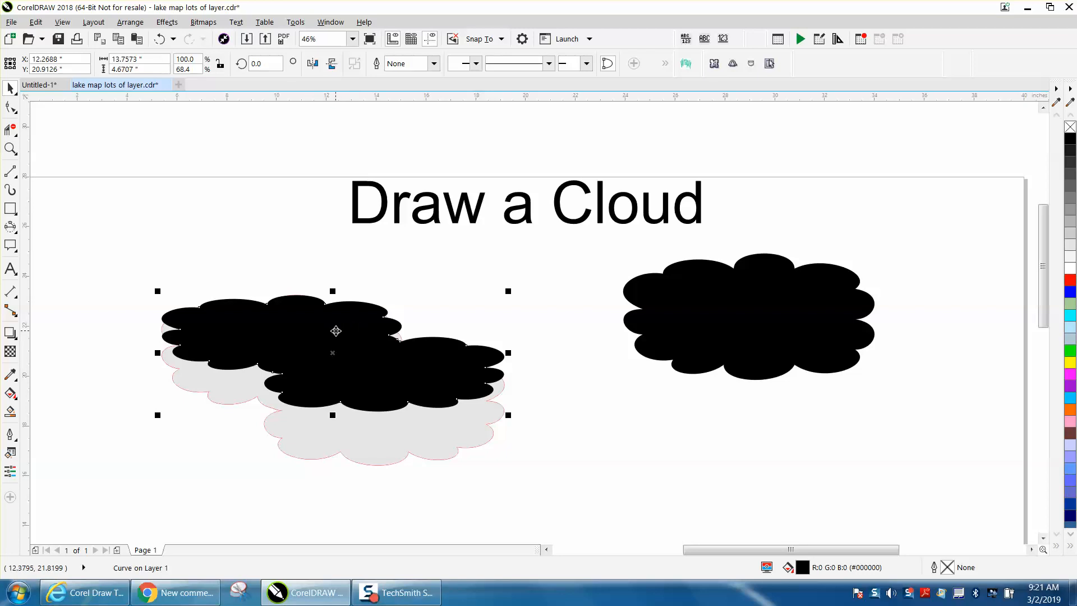
{"action": "mouse_move", "coordinate": [456, 263]}
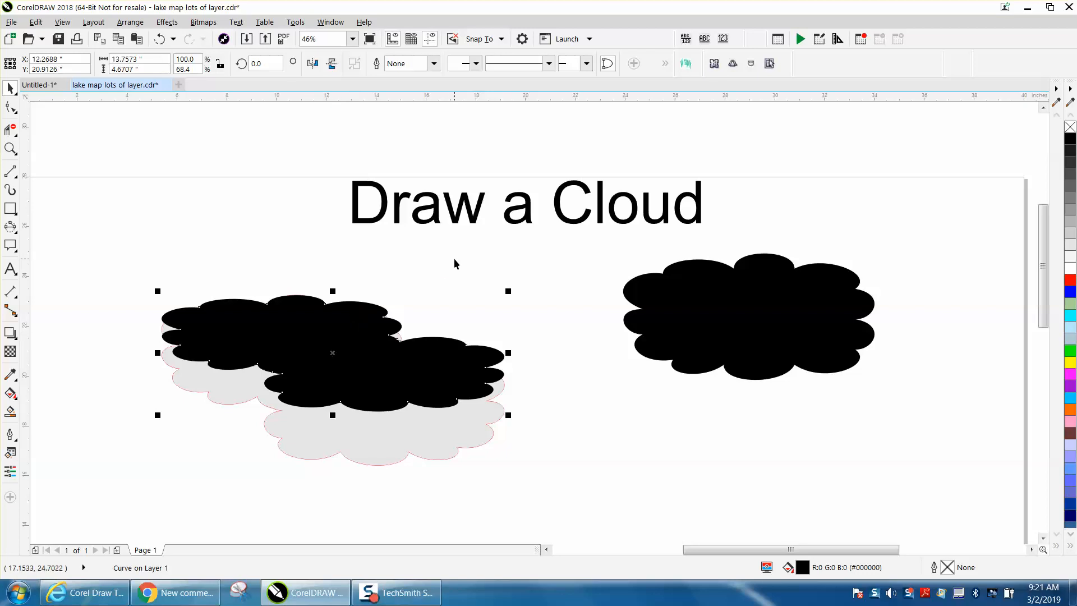